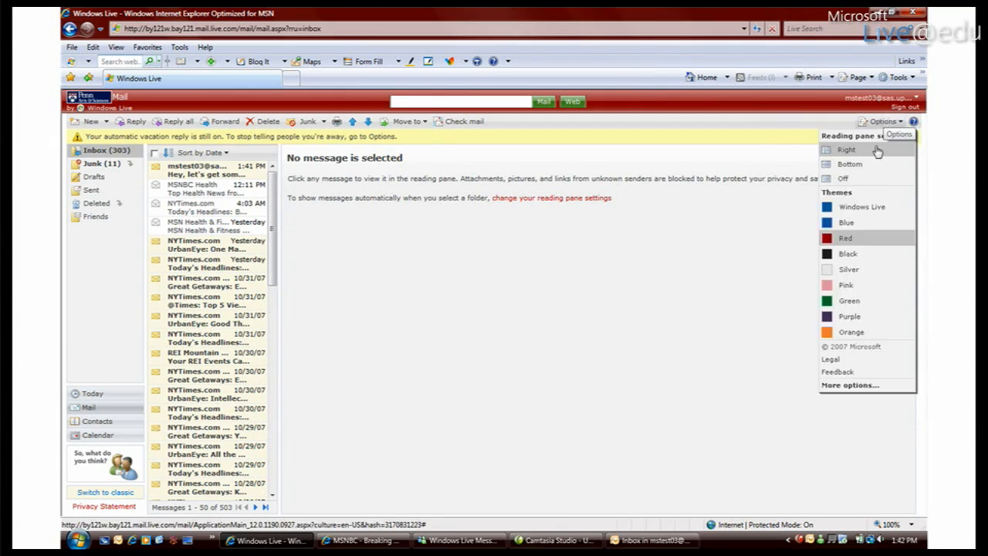
Choose More options... from the inbox Options dropdown to reach the full Options page
{"action": "left_click", "coordinate": [850, 384]}
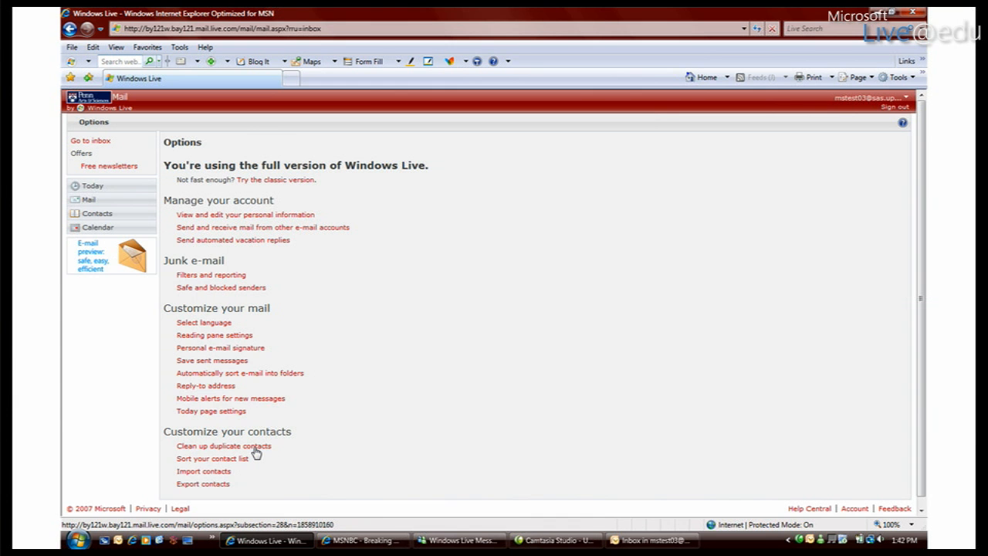
Follow the Clean up duplicate contacts link under Customize your contacts
{"action": "left_click", "coordinate": [224, 445]}
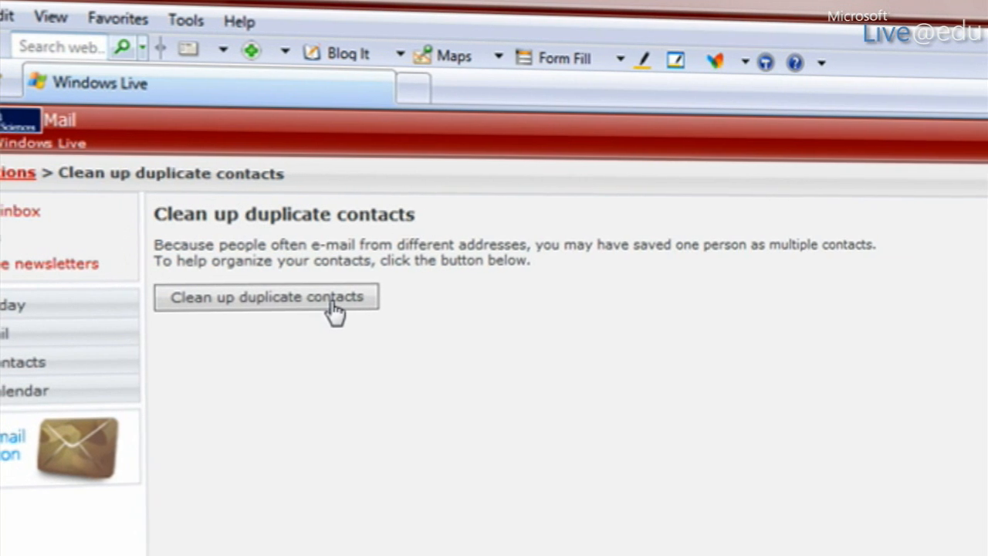
Run the duplicate contact cleanup and confirm it reports no duplicates found
{"action": "left_click", "coordinate": [267, 297]}
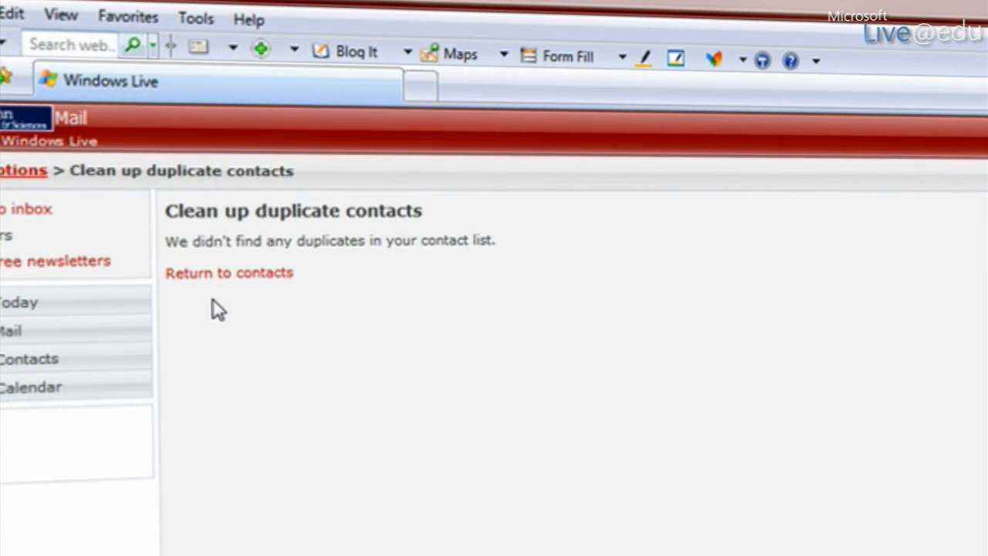
{"action": "mouse_move", "coordinate": [235, 269]}
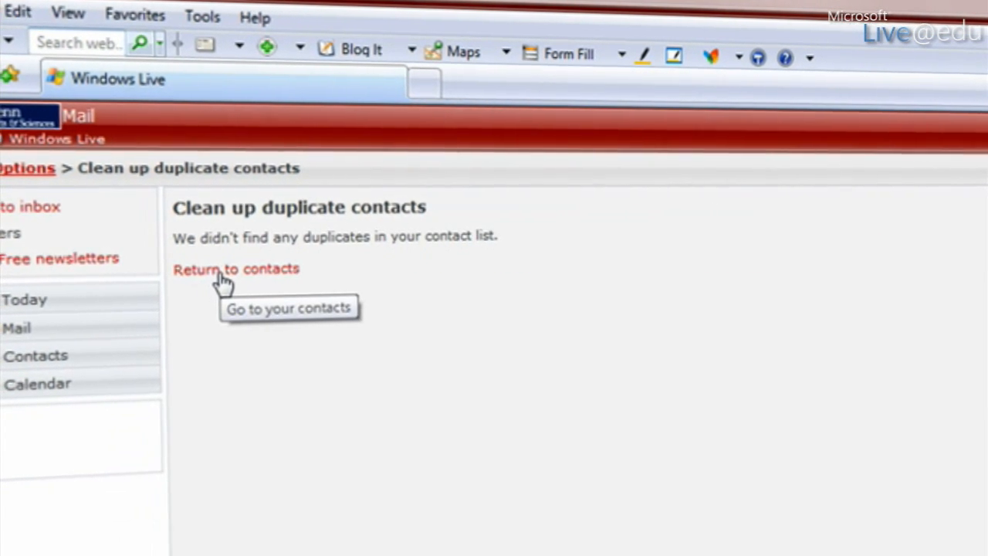